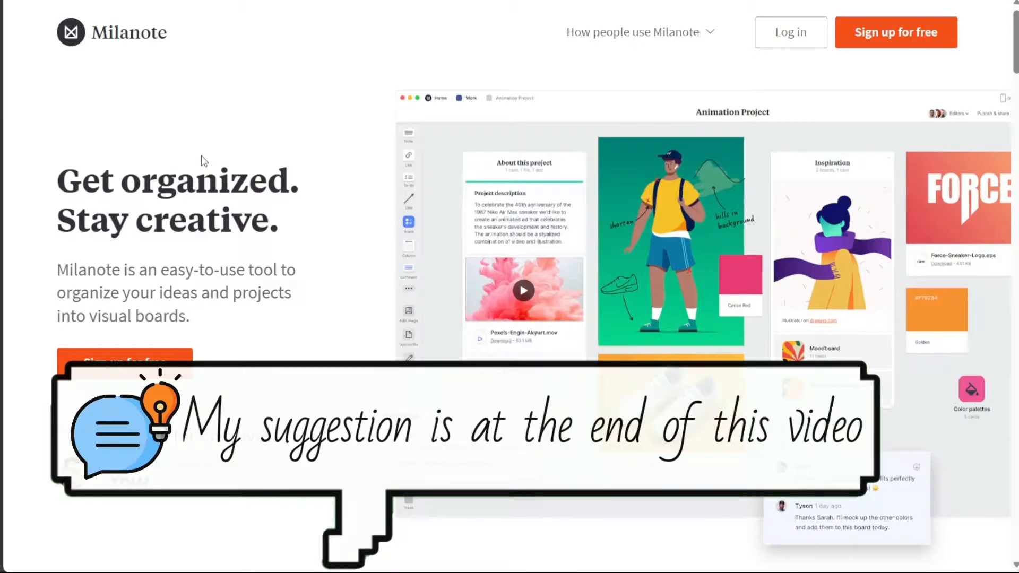
mouse_move(254, 41)
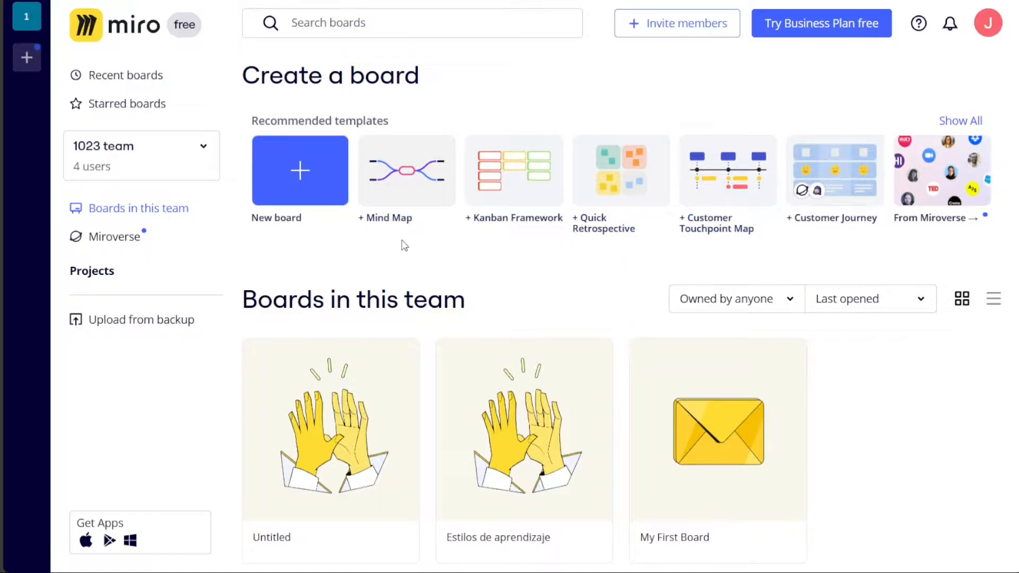
mouse_move(668, 401)
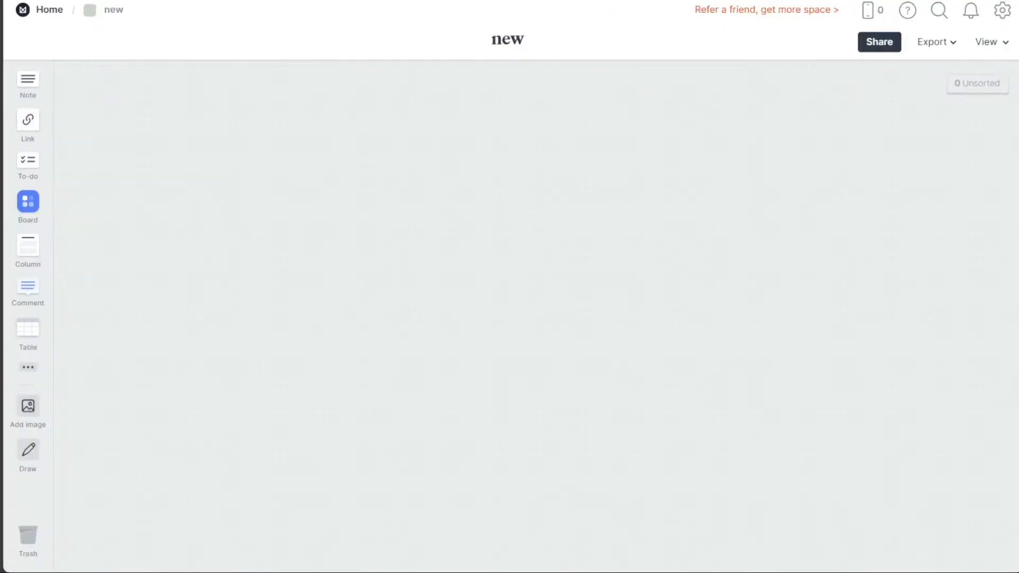
mouse_move(128, 196)
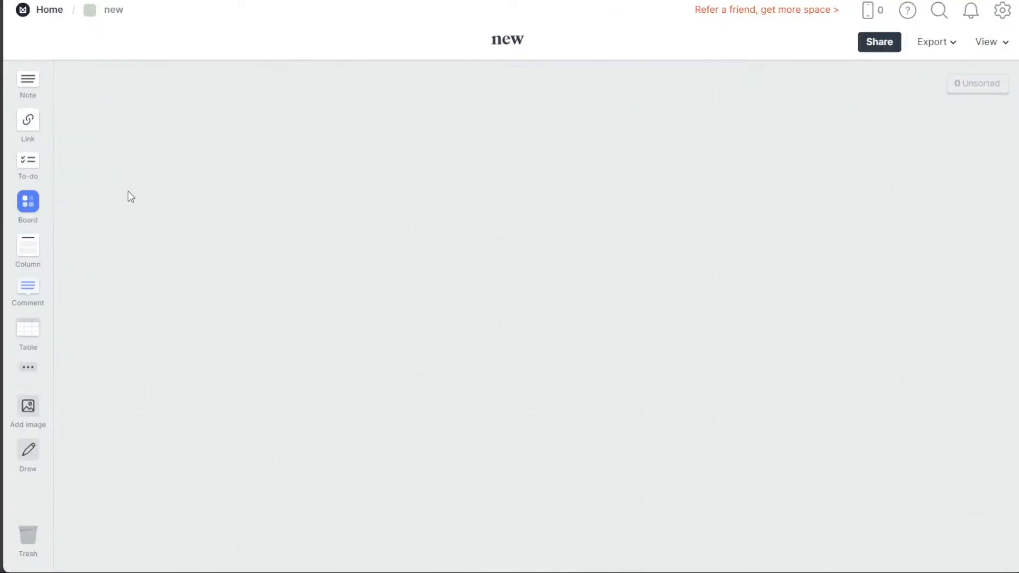
left_click(28, 202)
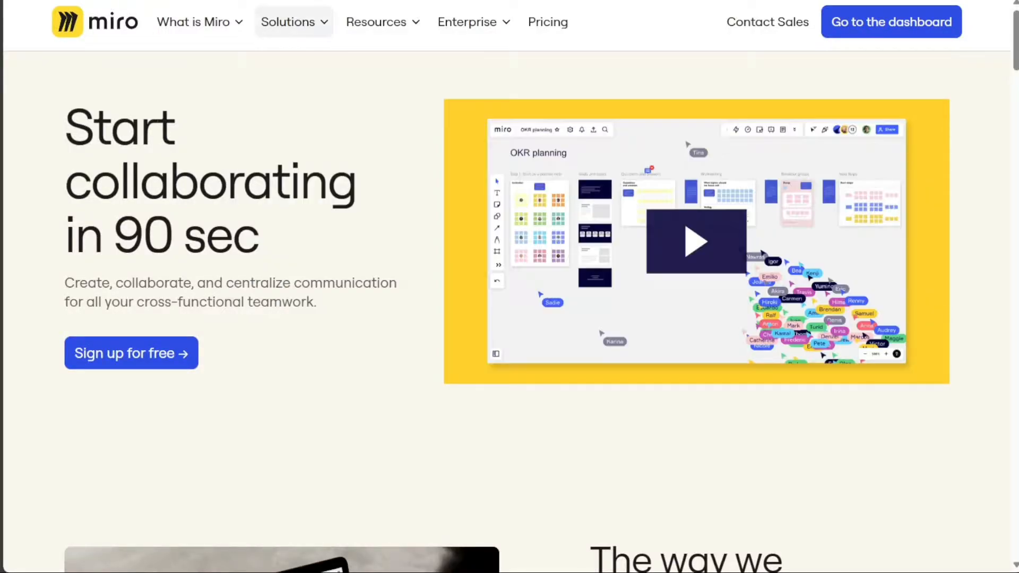
Scroll the Miro homepage down to the templates, infinite canvas and widgets feature descriptions
scroll("down", 3)
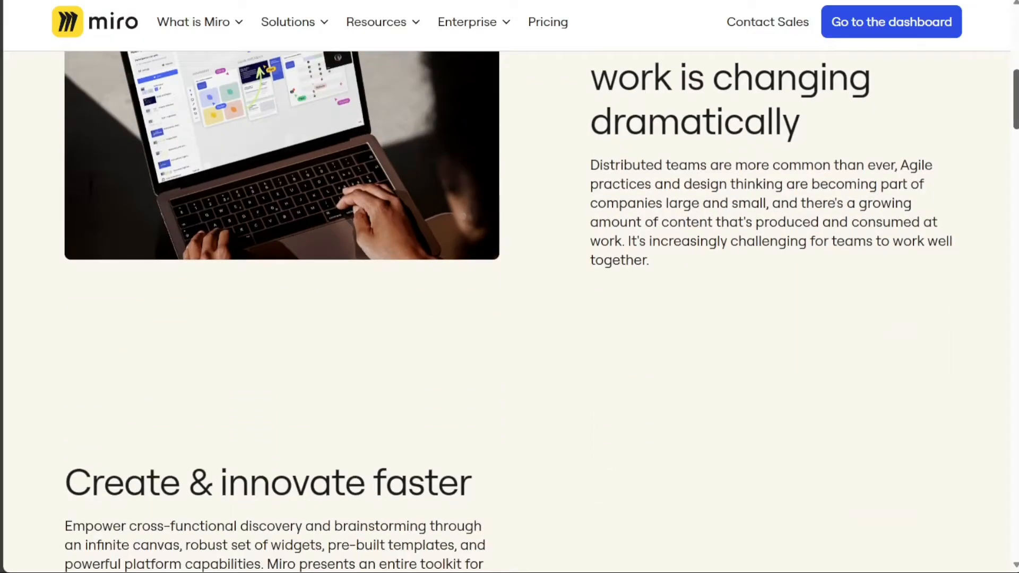
scroll("down", 3)
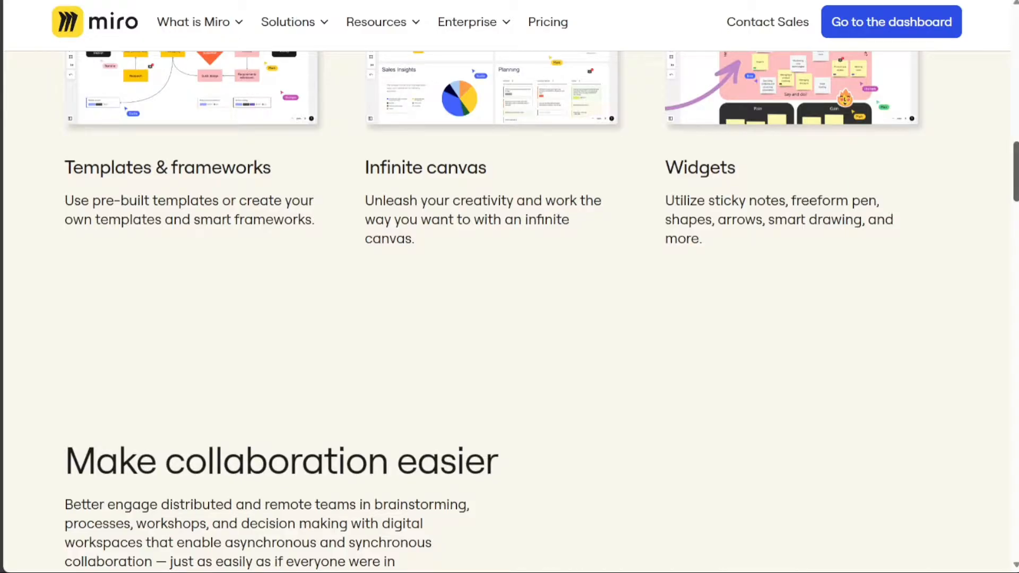
scroll("down", 3)
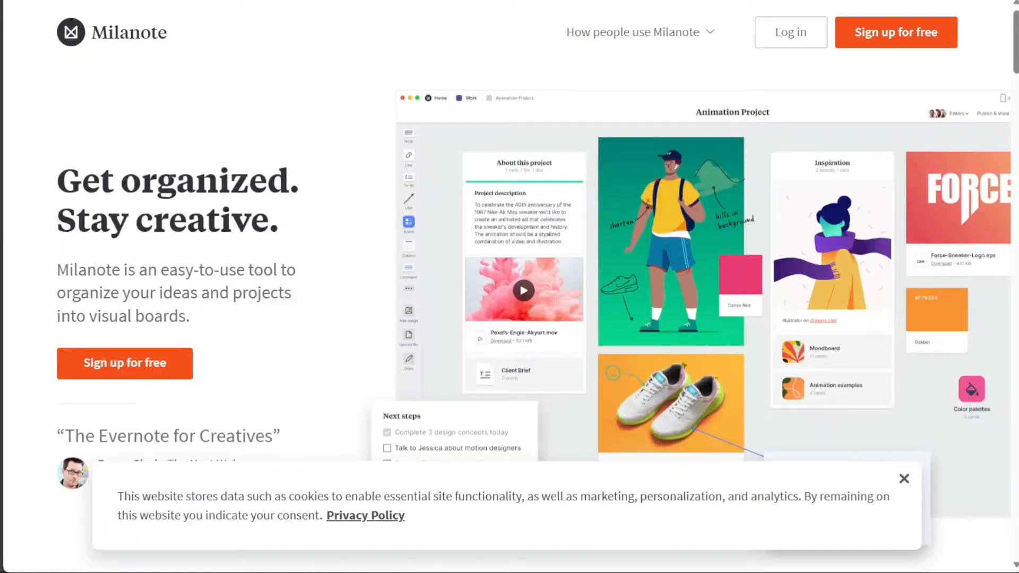
Scroll the Milanote homepage down through its visual boards description
scroll("down", 3)
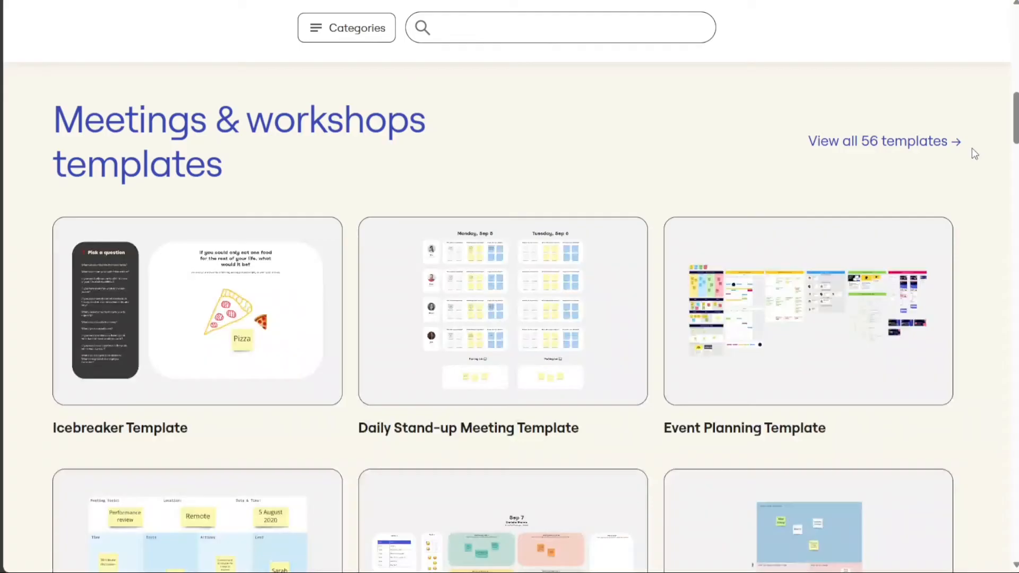
Scroll the Miro template gallery from Meetings & workshops down to Research & design
scroll("down", 3)
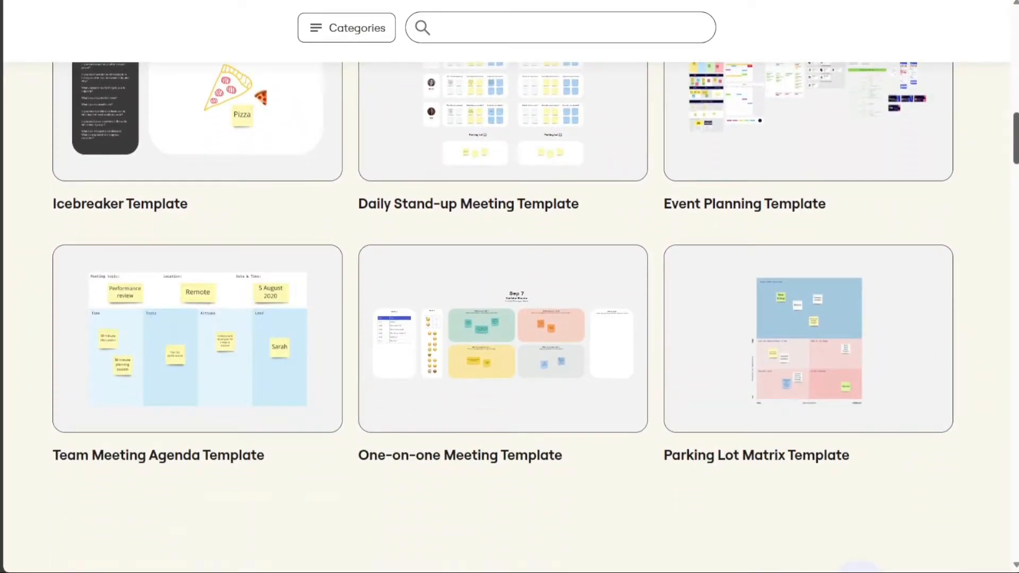
scroll("down", 3)
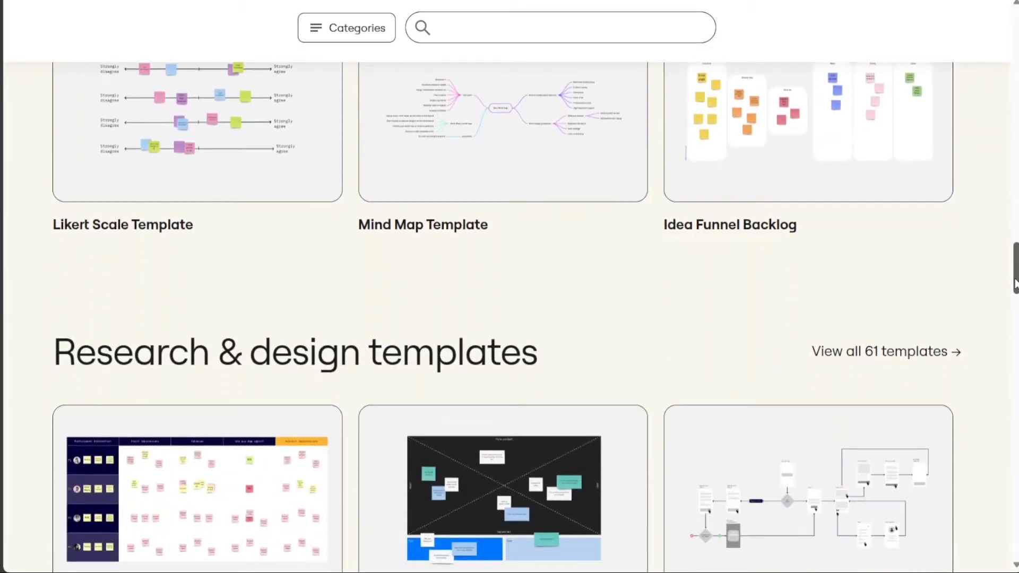
scroll("down", 3)
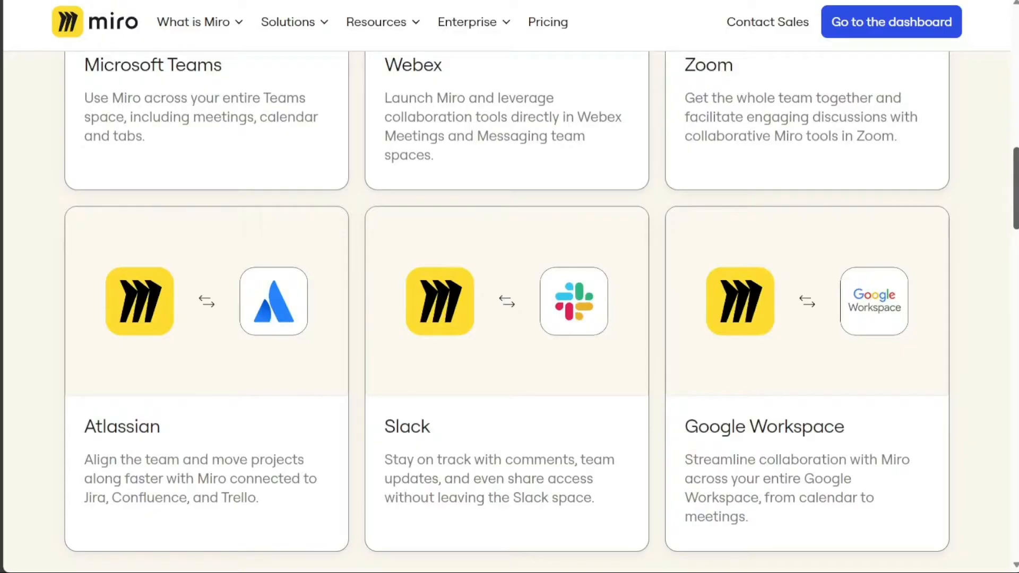
Scroll up to Miro's integration cards for Teams, Webex, Zoom, Atlassian, Slack and Google Workspace
scroll("up", 3)
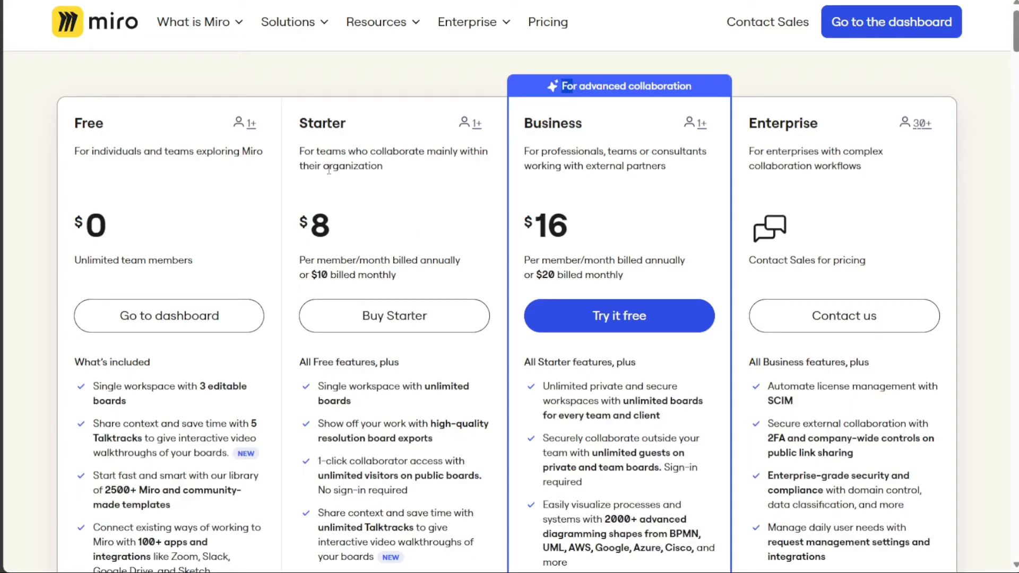
mouse_move(125, 216)
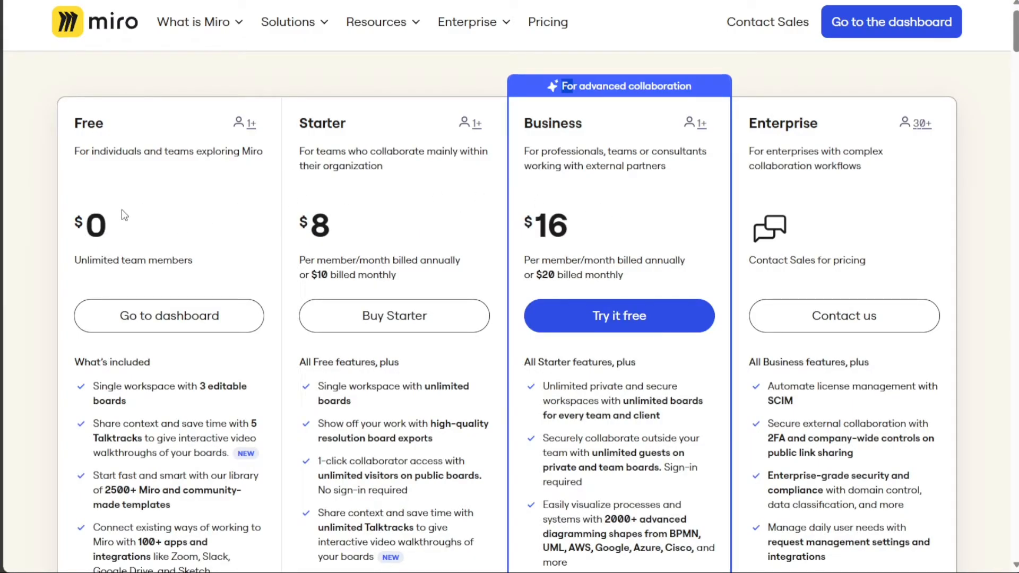
Highlight the Starter plan's $8 per member price on Miro's pricing page
double_click(91, 226)
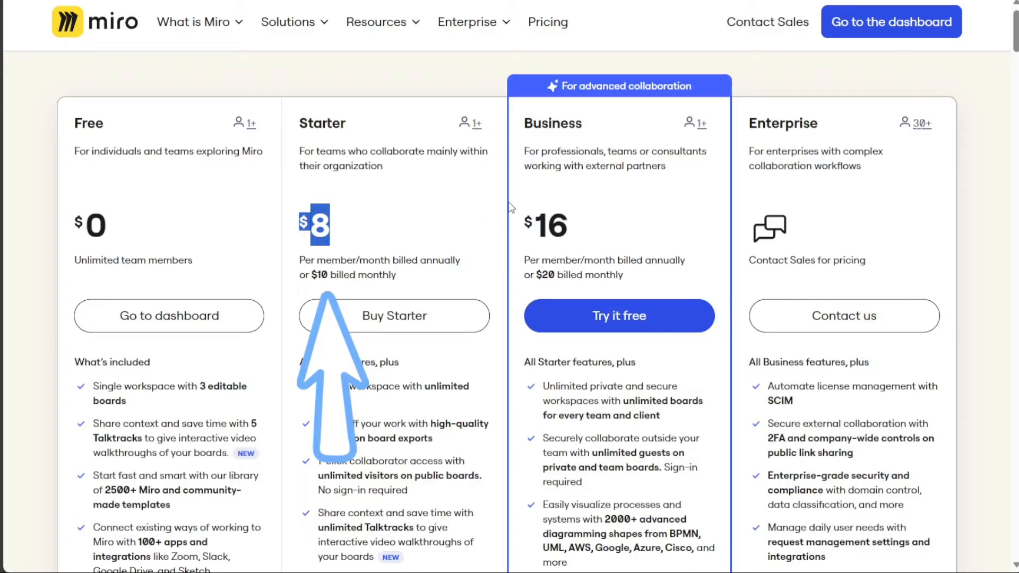
mouse_move(517, 229)
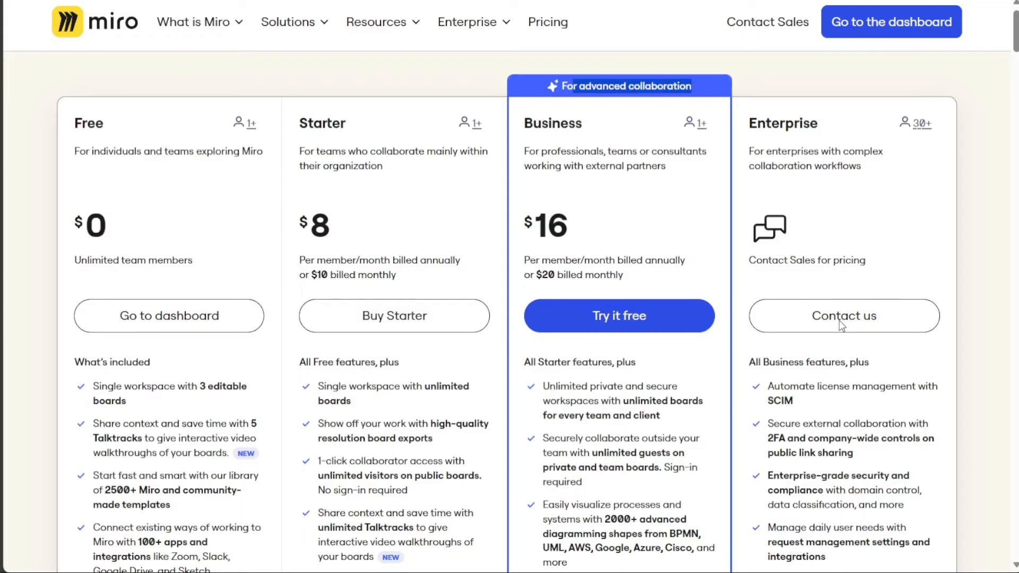
mouse_move(844, 325)
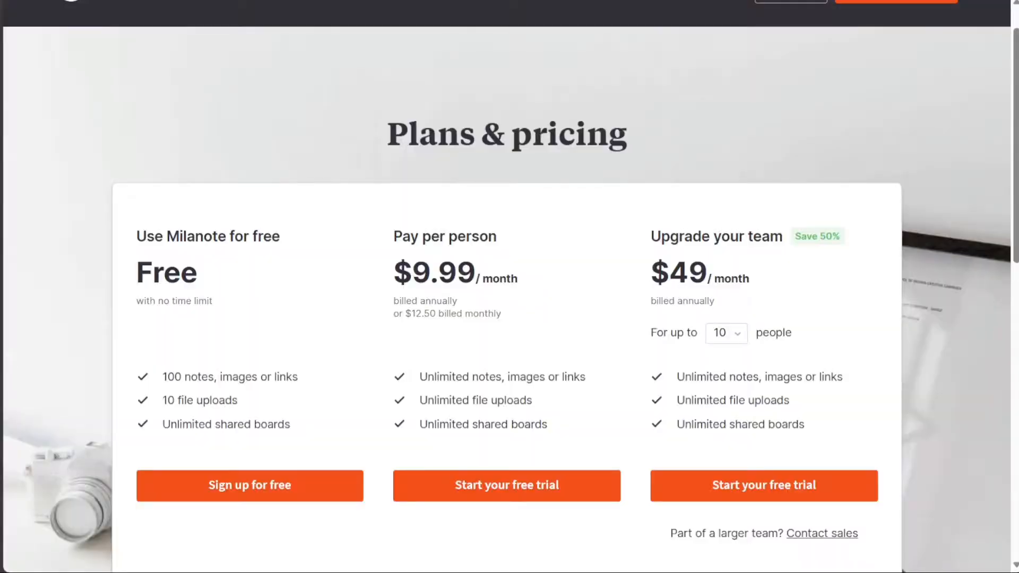
mouse_move(288, 321)
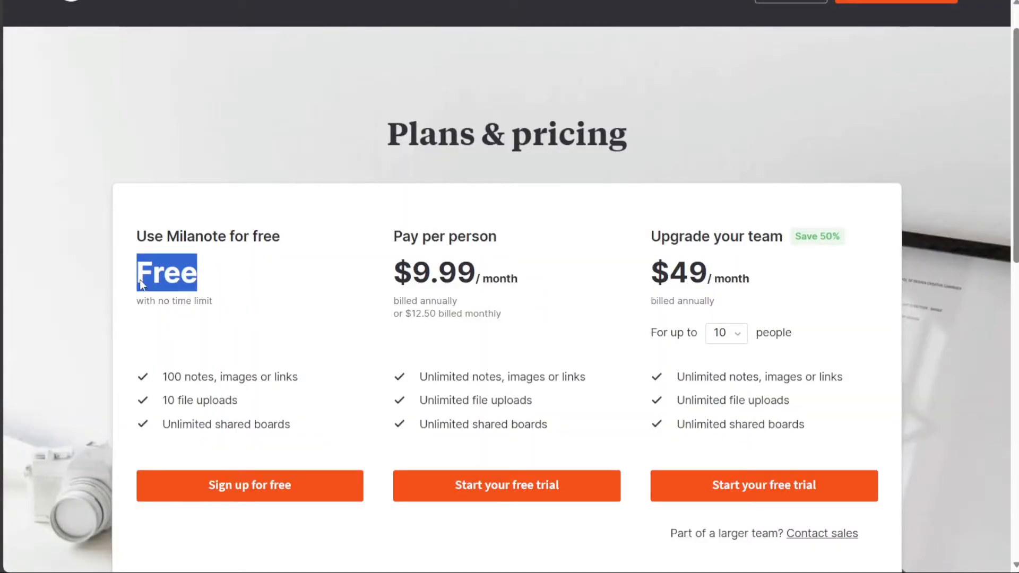
mouse_move(383, 268)
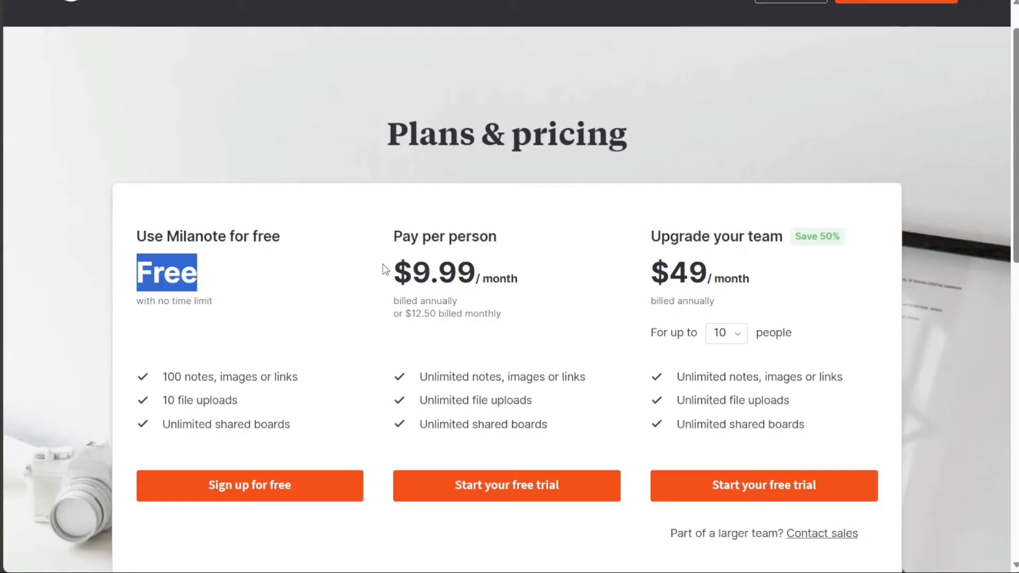
mouse_move(528, 281)
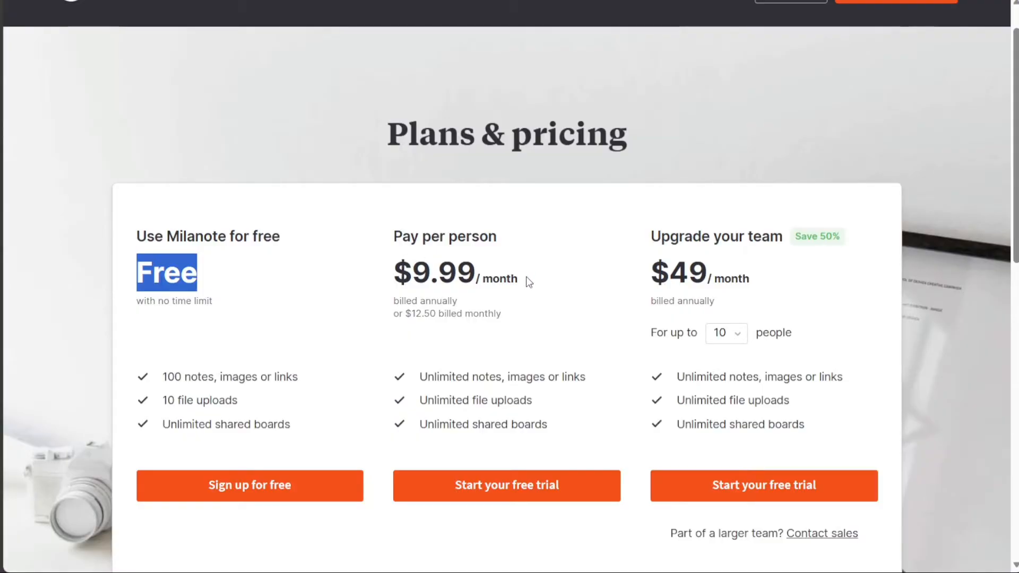
mouse_move(543, 279)
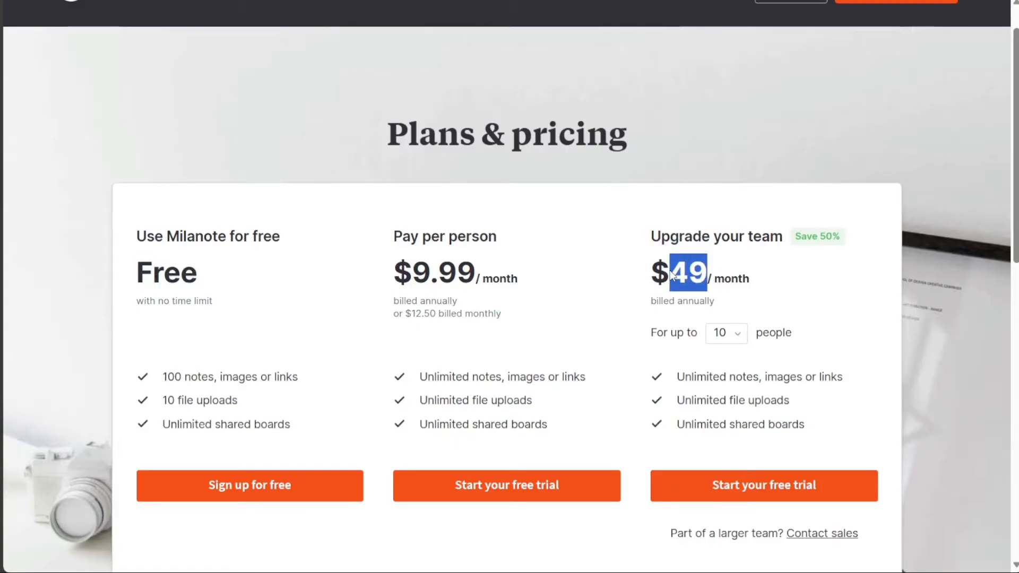
mouse_move(771, 42)
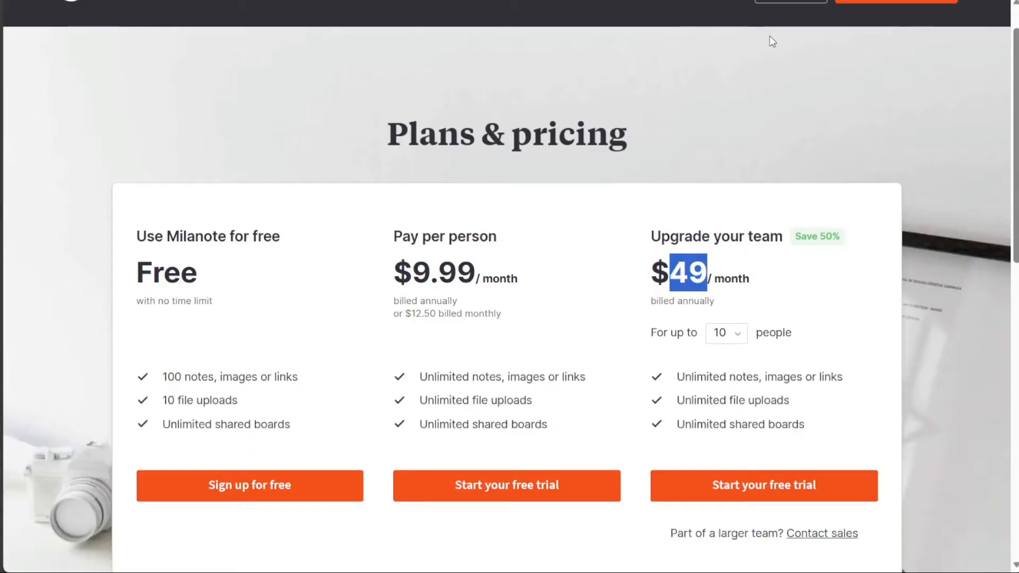
mouse_move(754, 98)
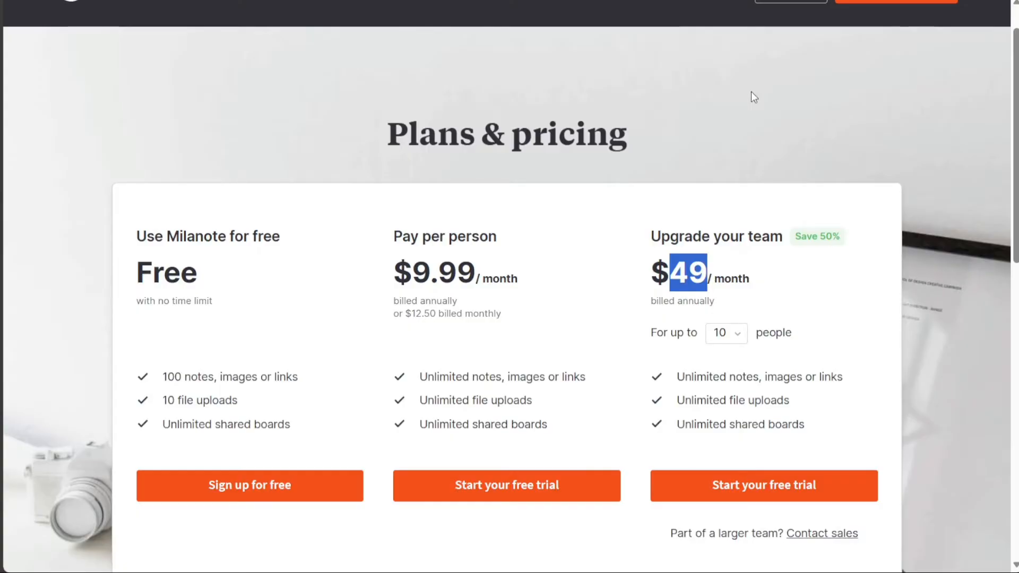
mouse_move(711, 62)
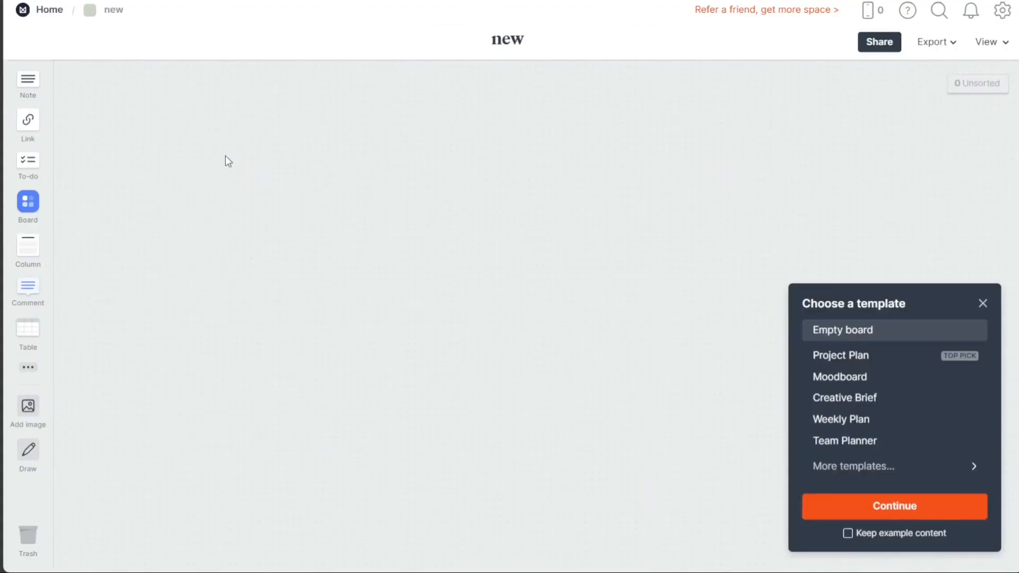
Place an empty sub-board card named new on the Milanote board canvas
left_click(894, 506)
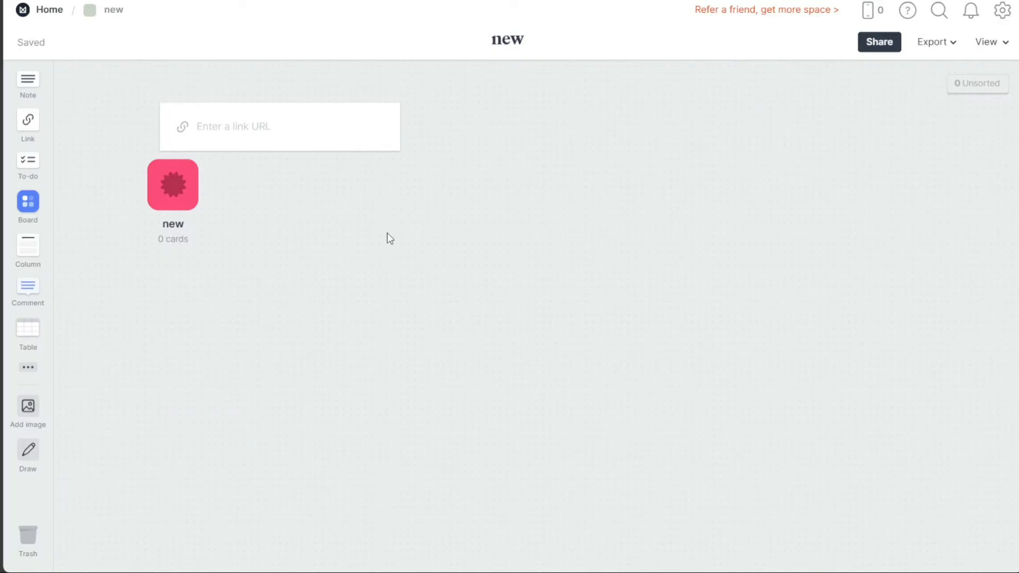
mouse_move(544, 272)
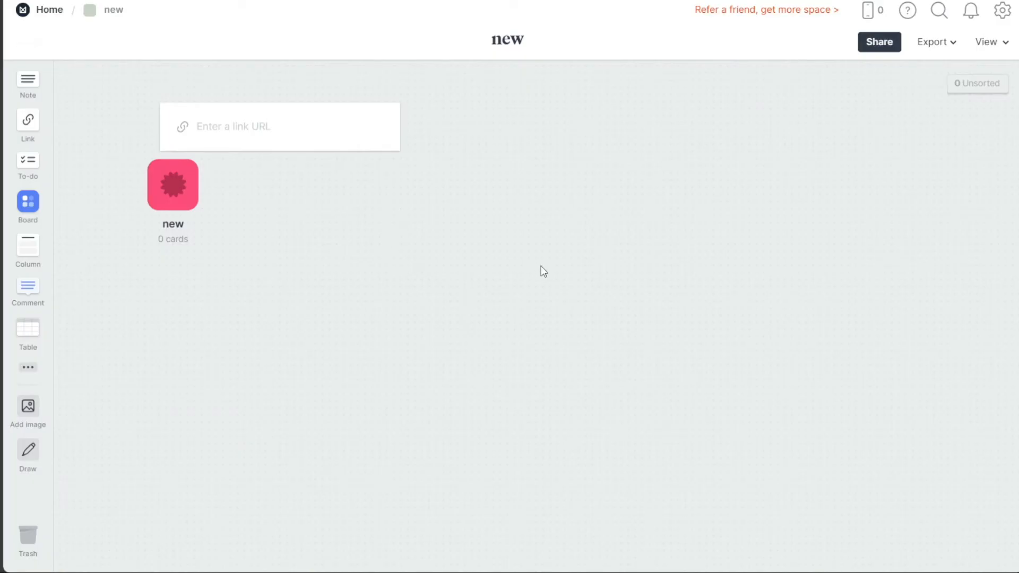
mouse_move(783, 318)
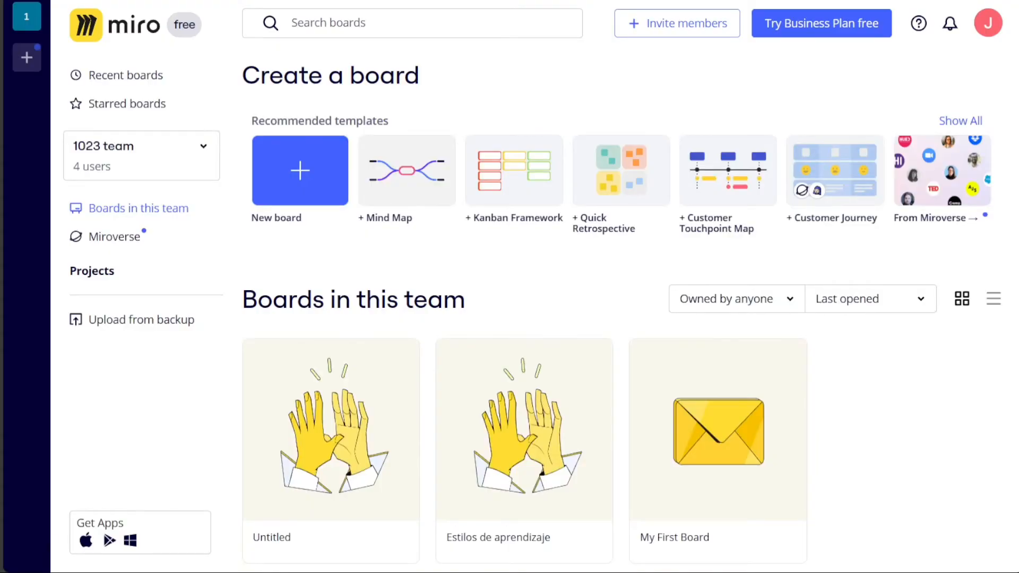
mouse_move(786, 16)
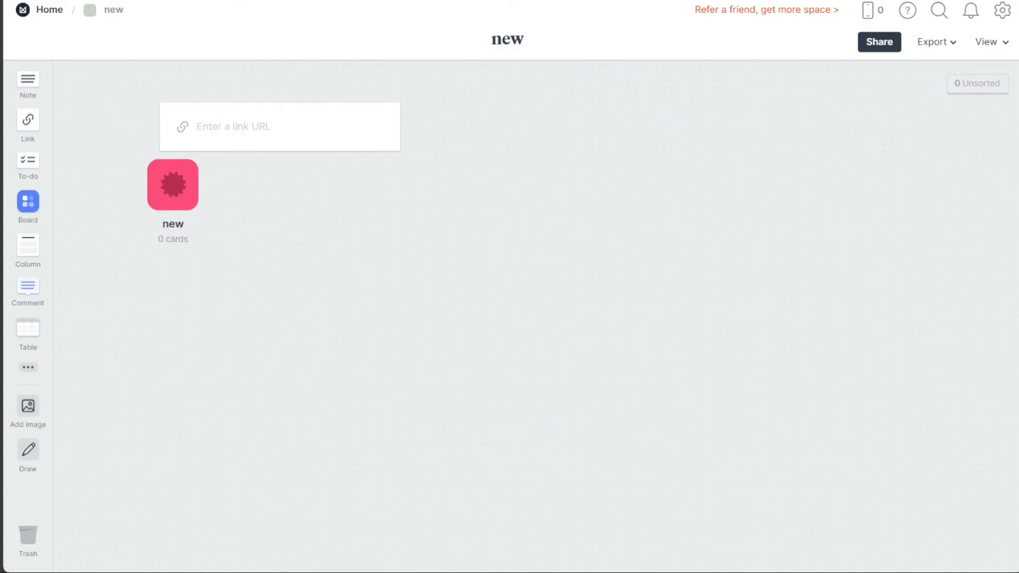
mouse_move(634, 208)
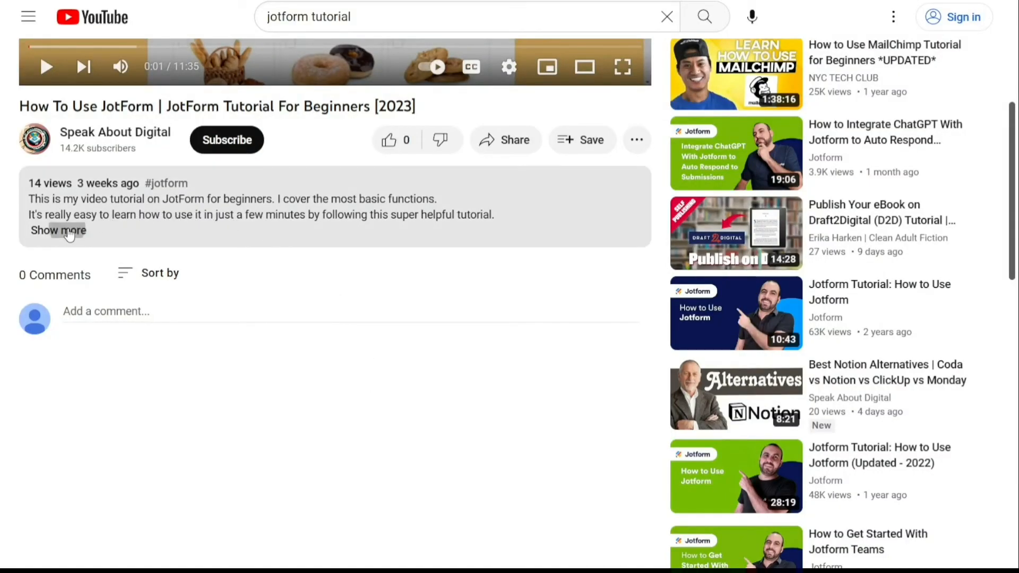
Expand the JotForm tutorial video's full description with its sign-up link
left_click(59, 230)
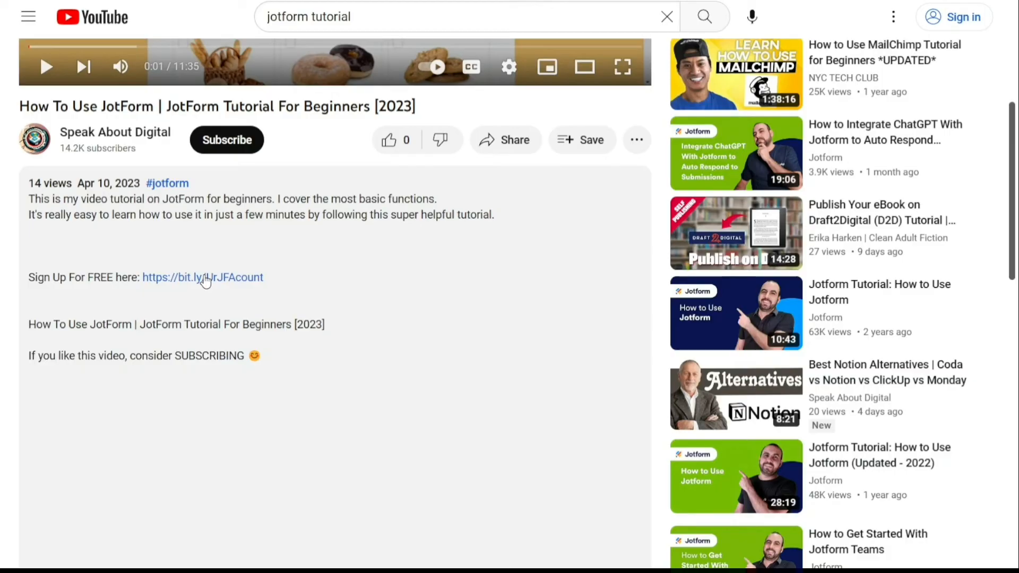